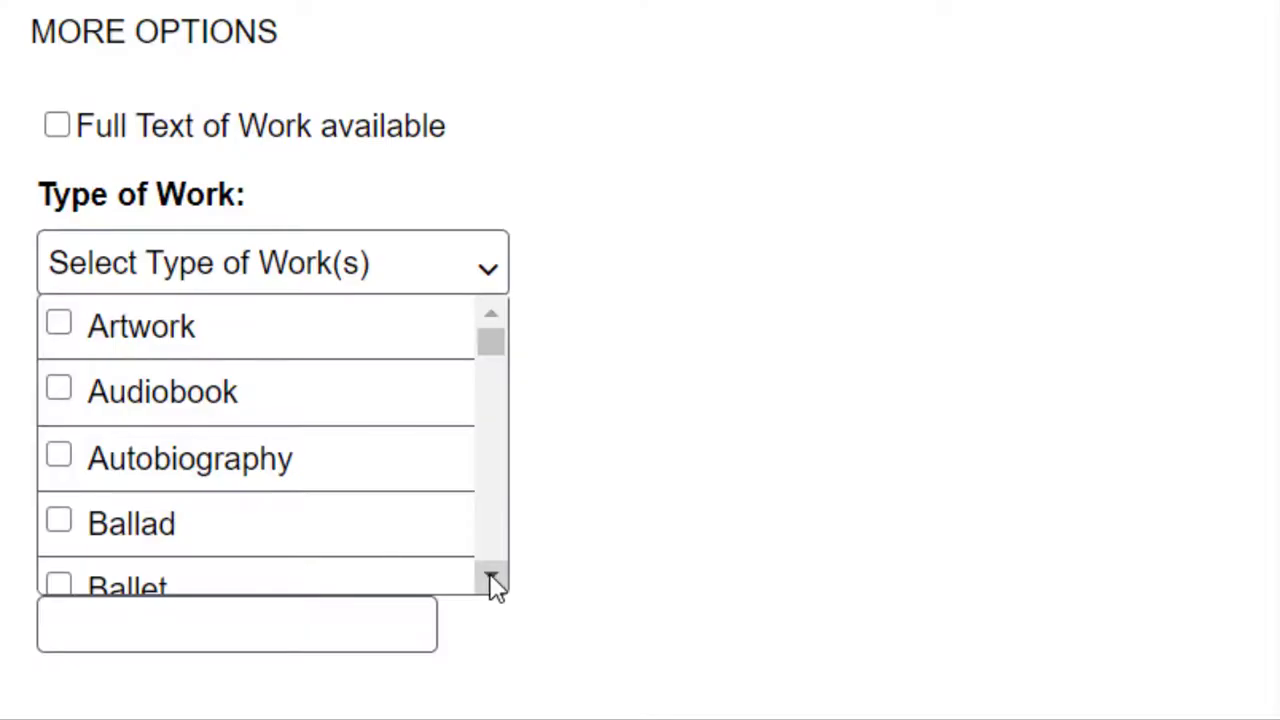
Enter 'the lotter' in the Name Of Work box so The Lottery (Short story) is suggested
scroll(down, 3)
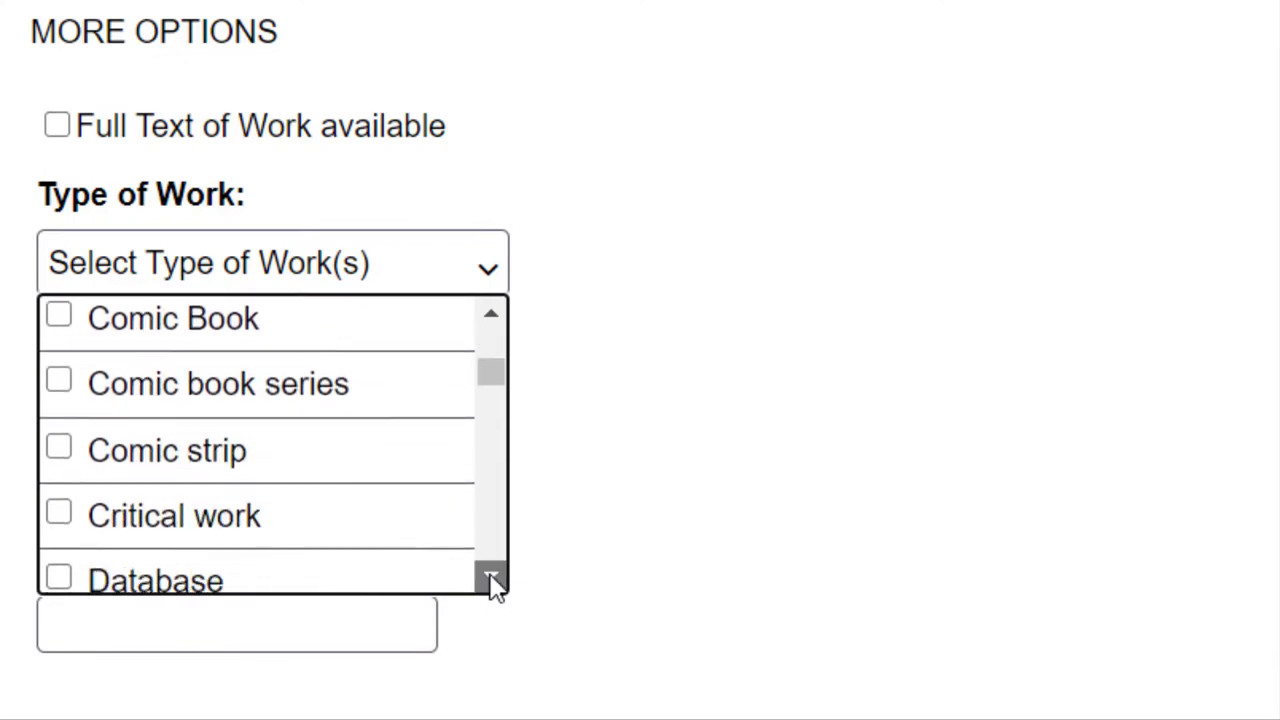
scroll(down, 3)
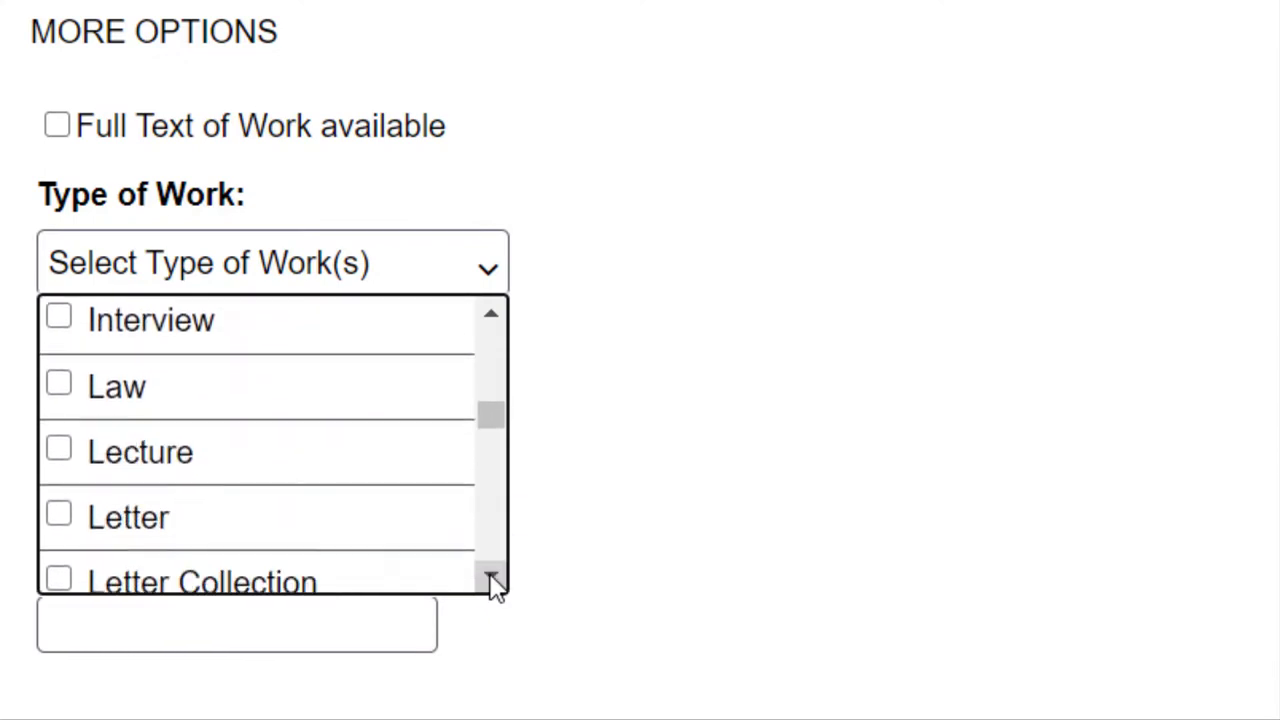
scroll(down, 3)
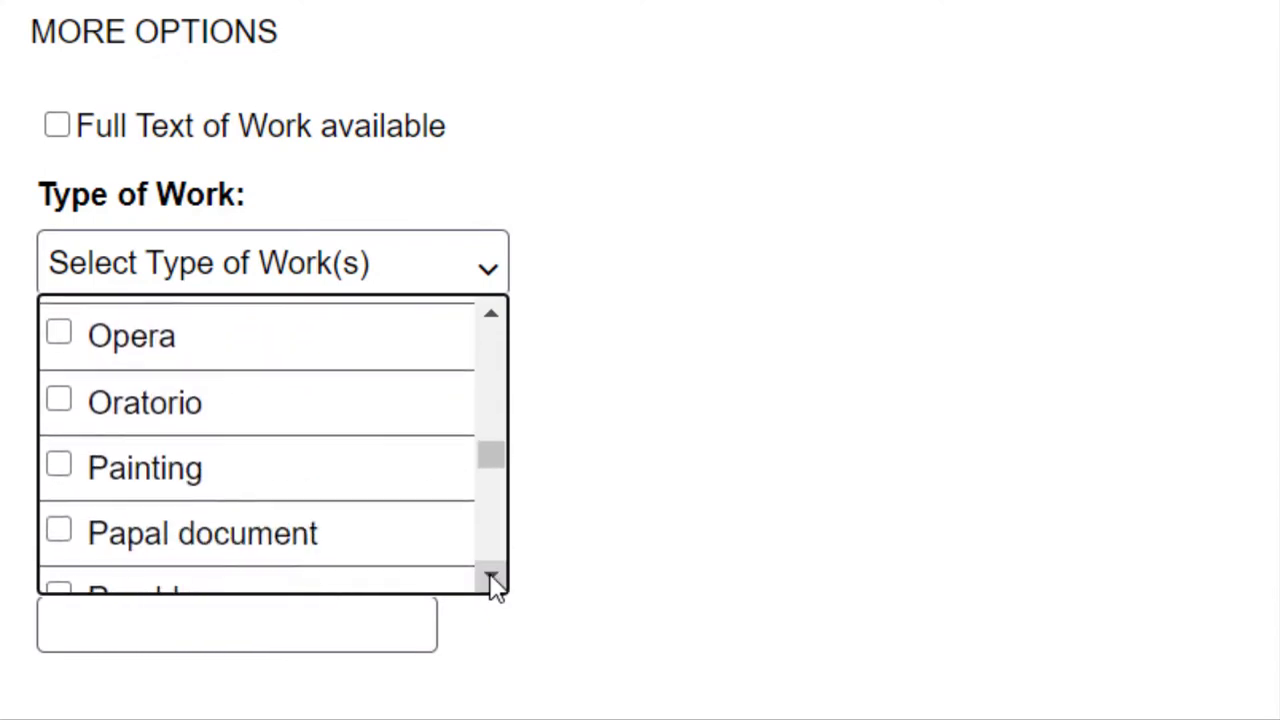
scroll(down, 3)
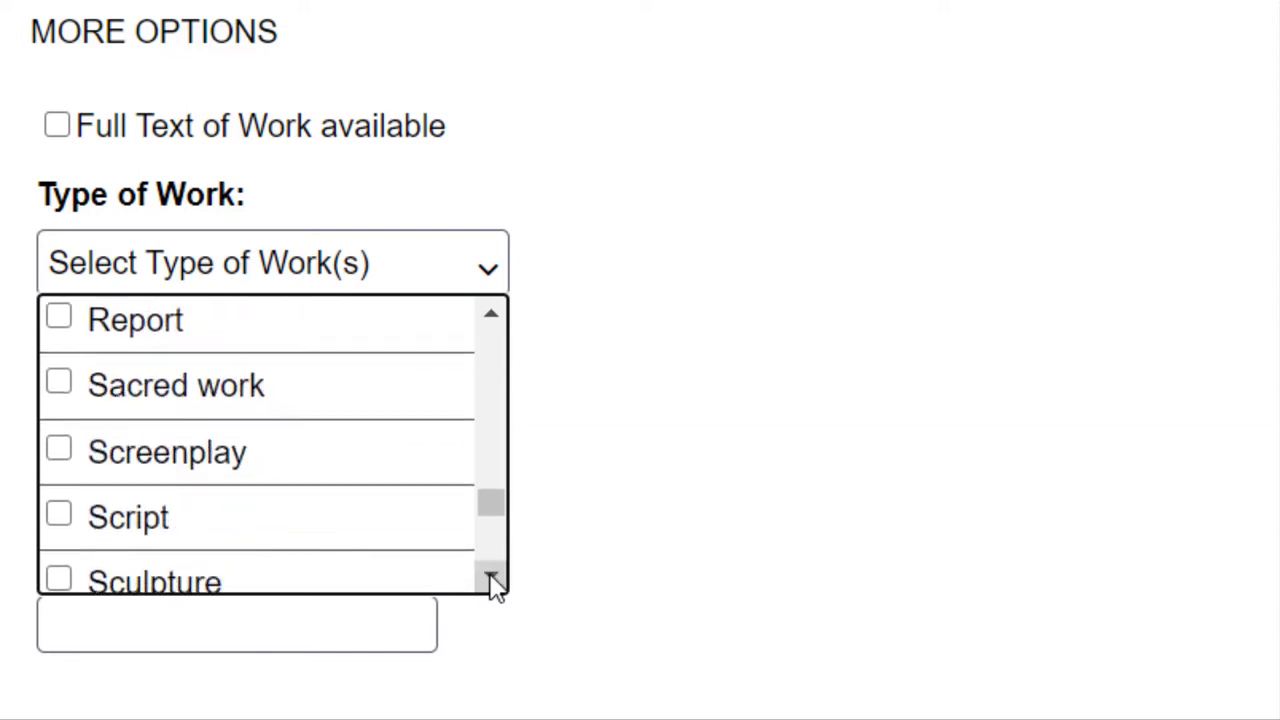
scroll(down, 3)
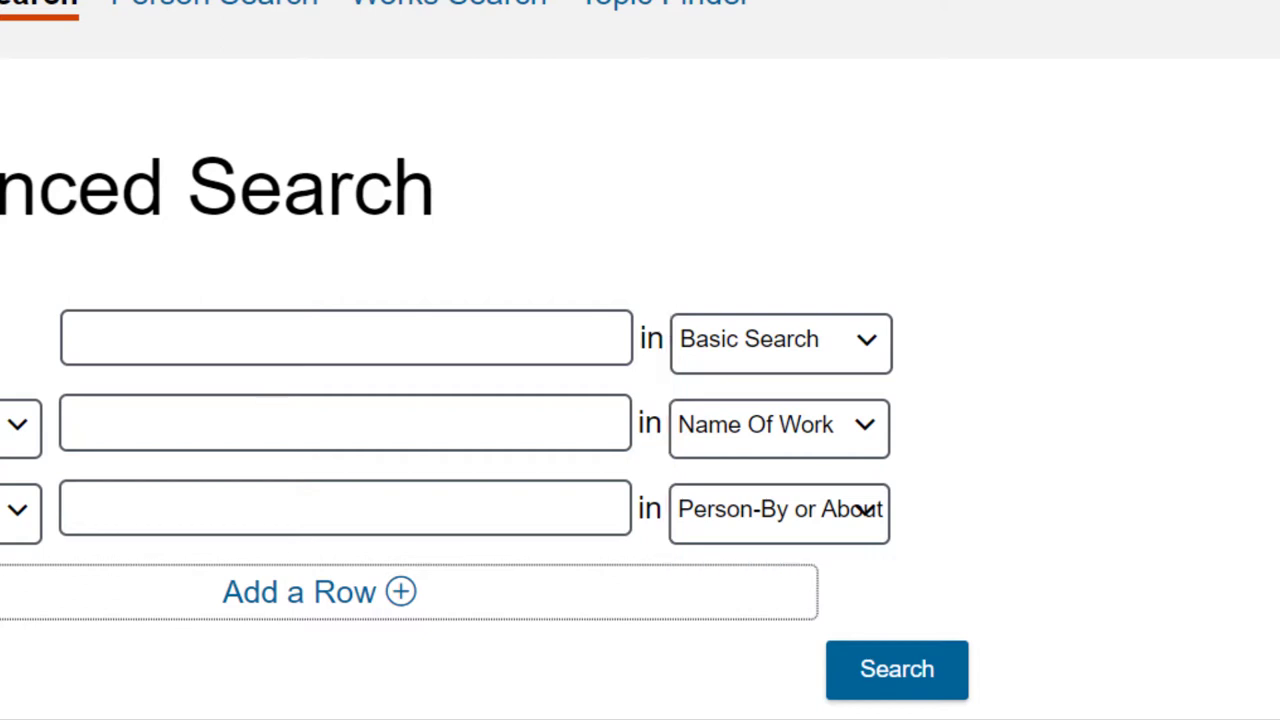
click(344, 422)
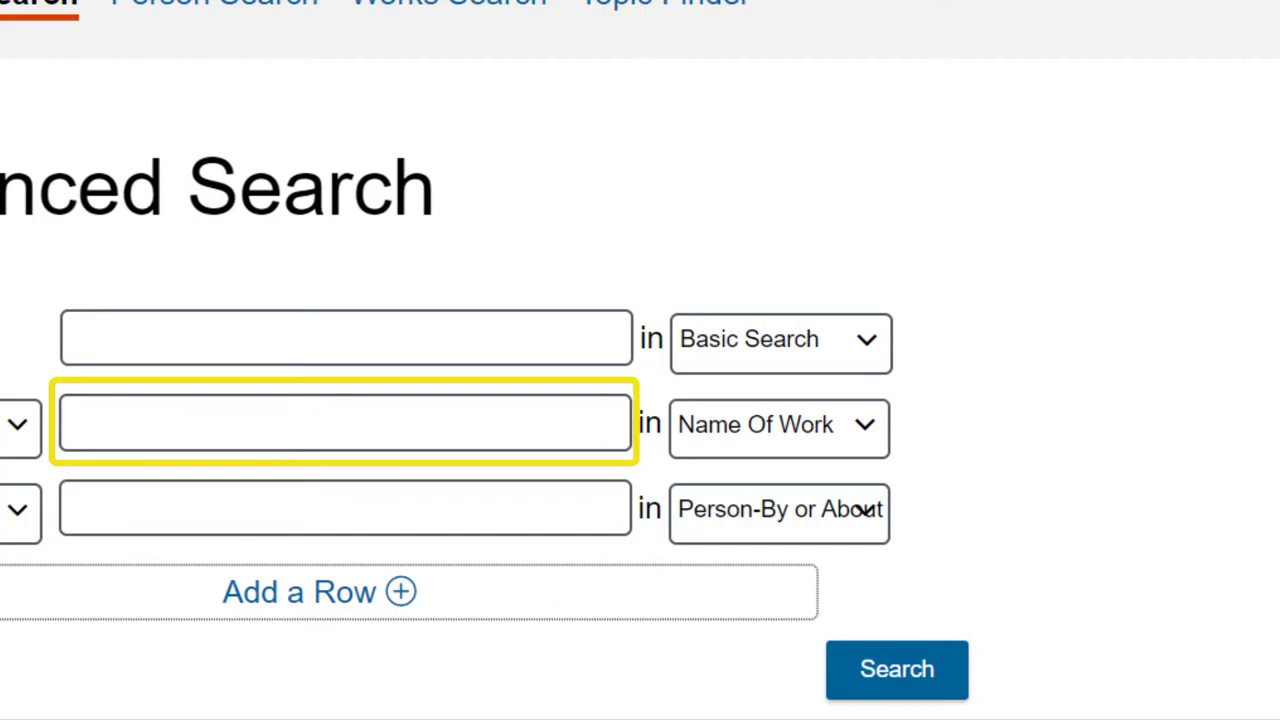
text(the lotter)
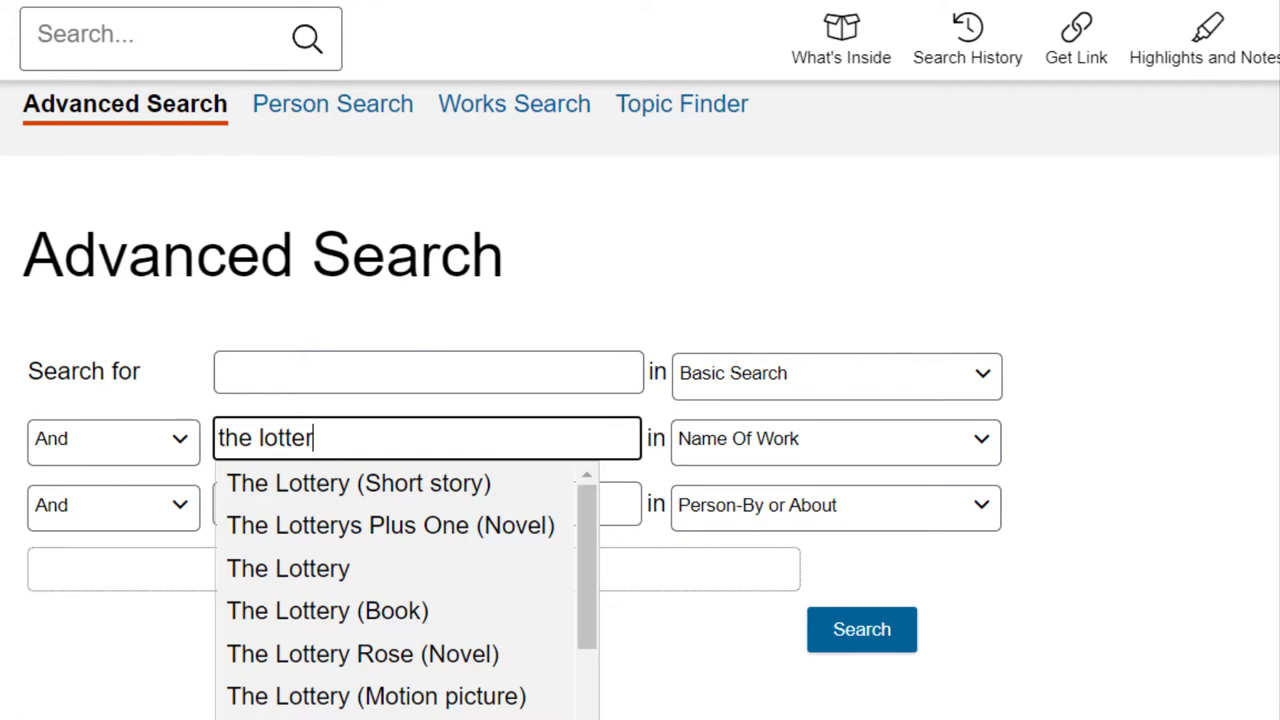
Choose 'The Lottery (Short story)' from the suggestions to run the search
click(356, 482)
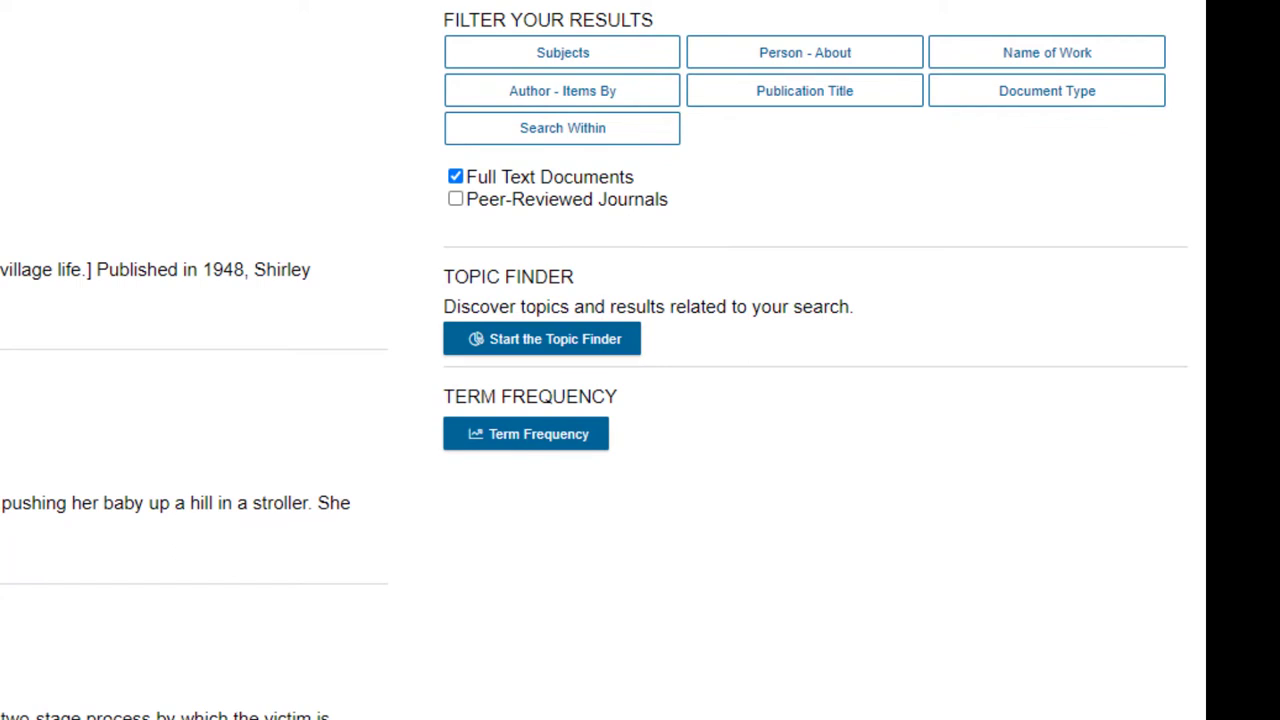
Expand the Person - About filter and move down to the Search Within box for 'fear'
click(804, 52)
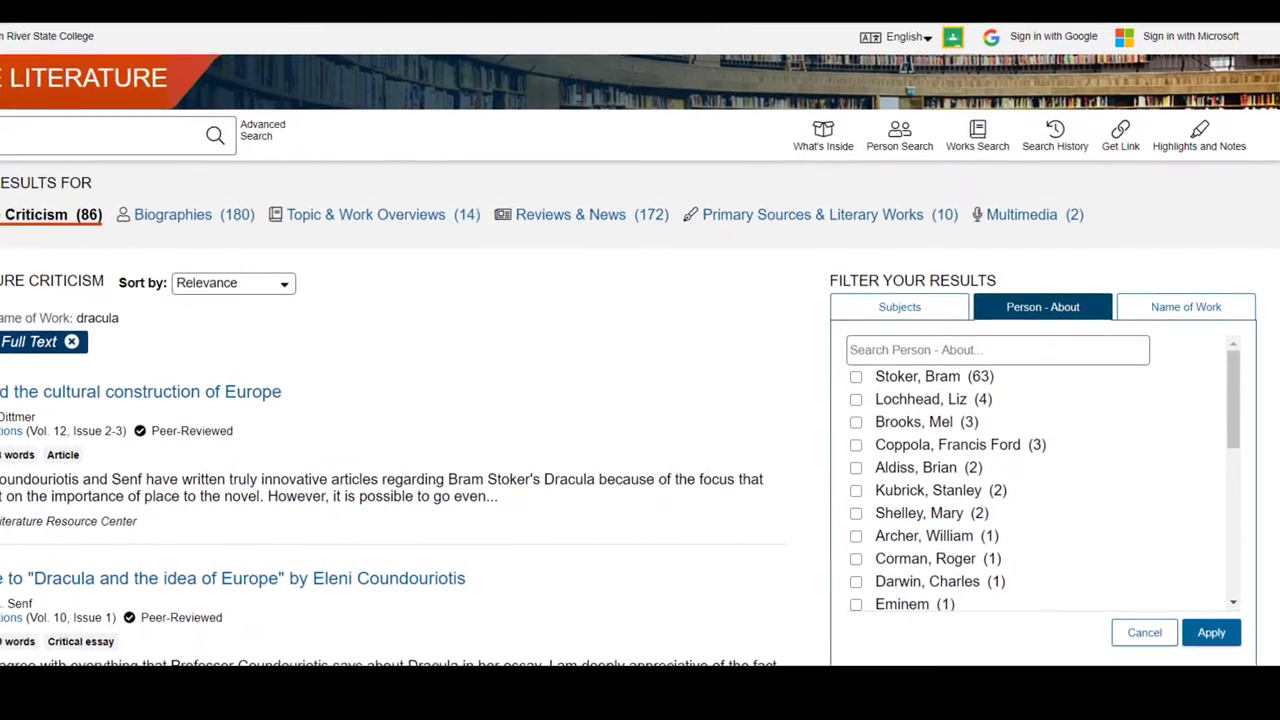
scroll(down, 3)
text(fear)
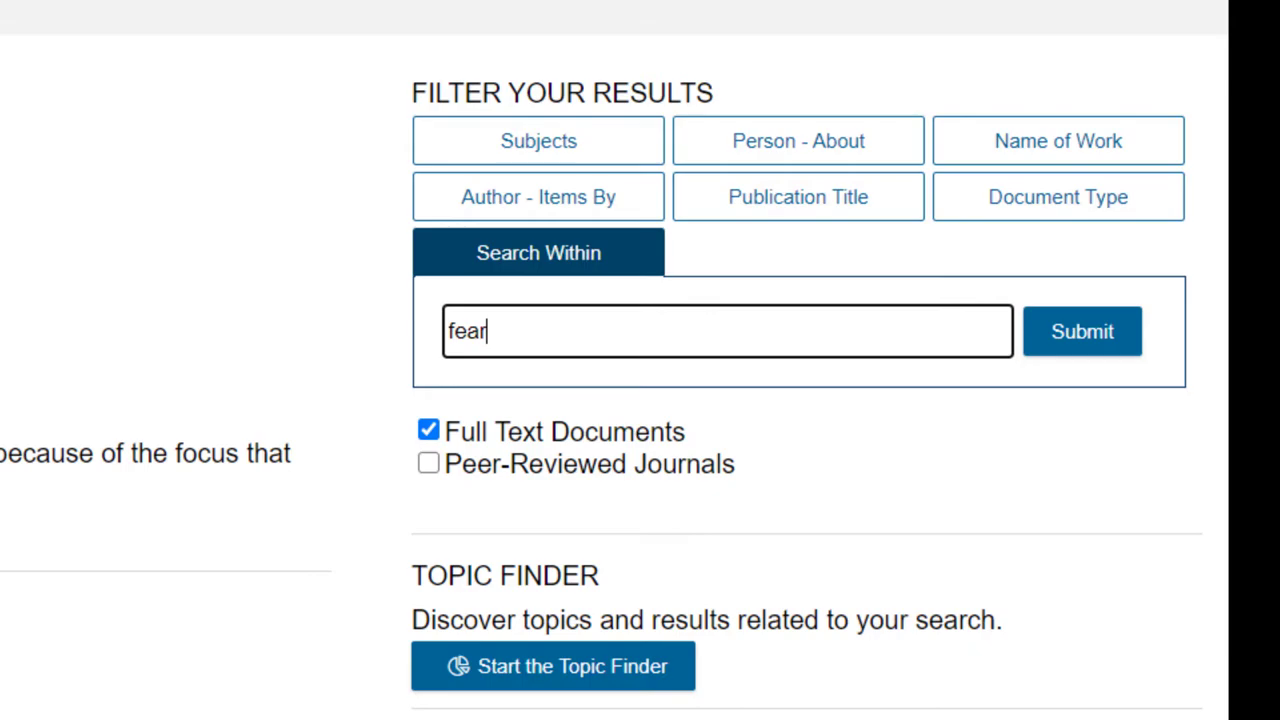
Submit the Search Within filter so results narrow to those matching 'fear'
click(1080, 332)
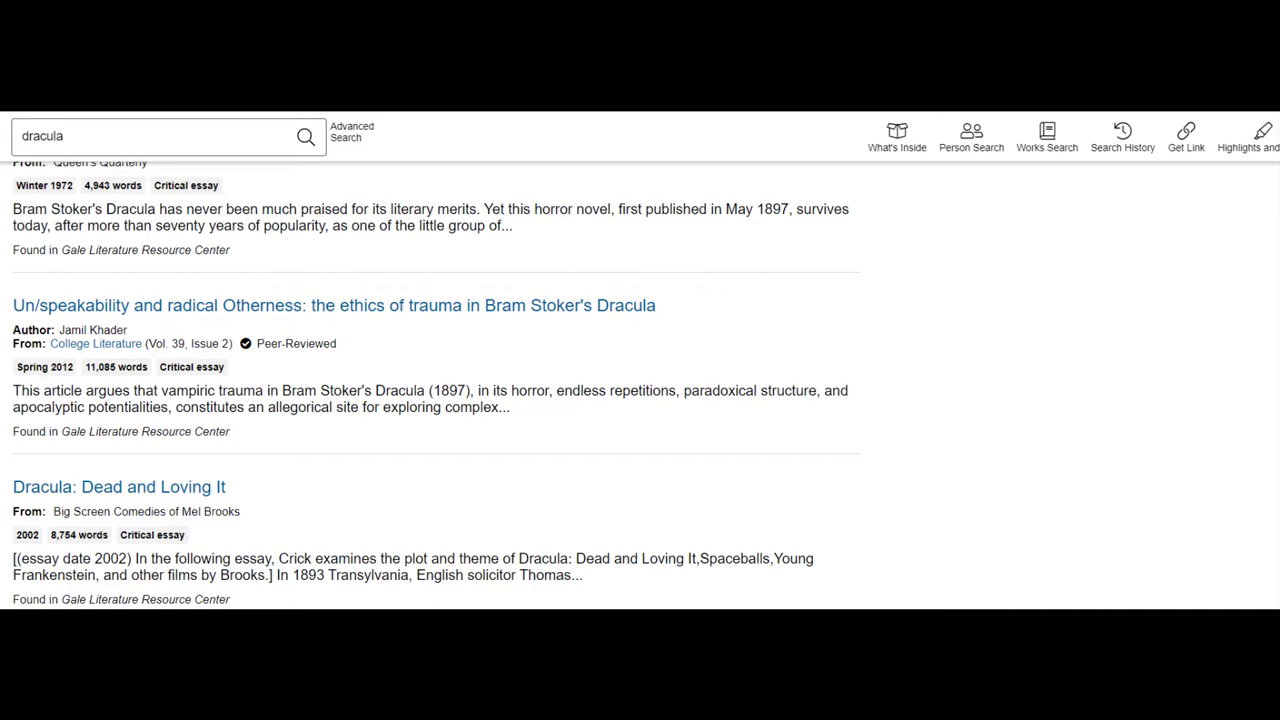
Open the 'Un/speakability and radical Otherness' essay, review its Send to options, and cancel
click(334, 304)
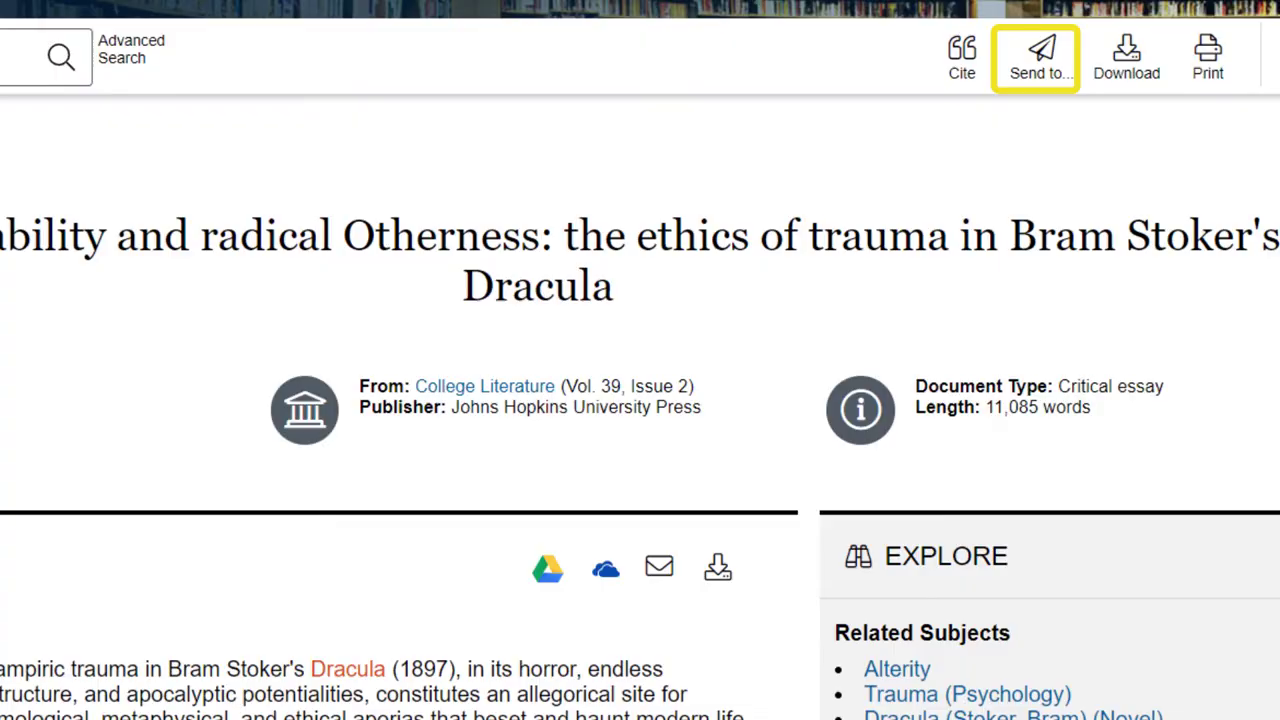
click(1044, 56)
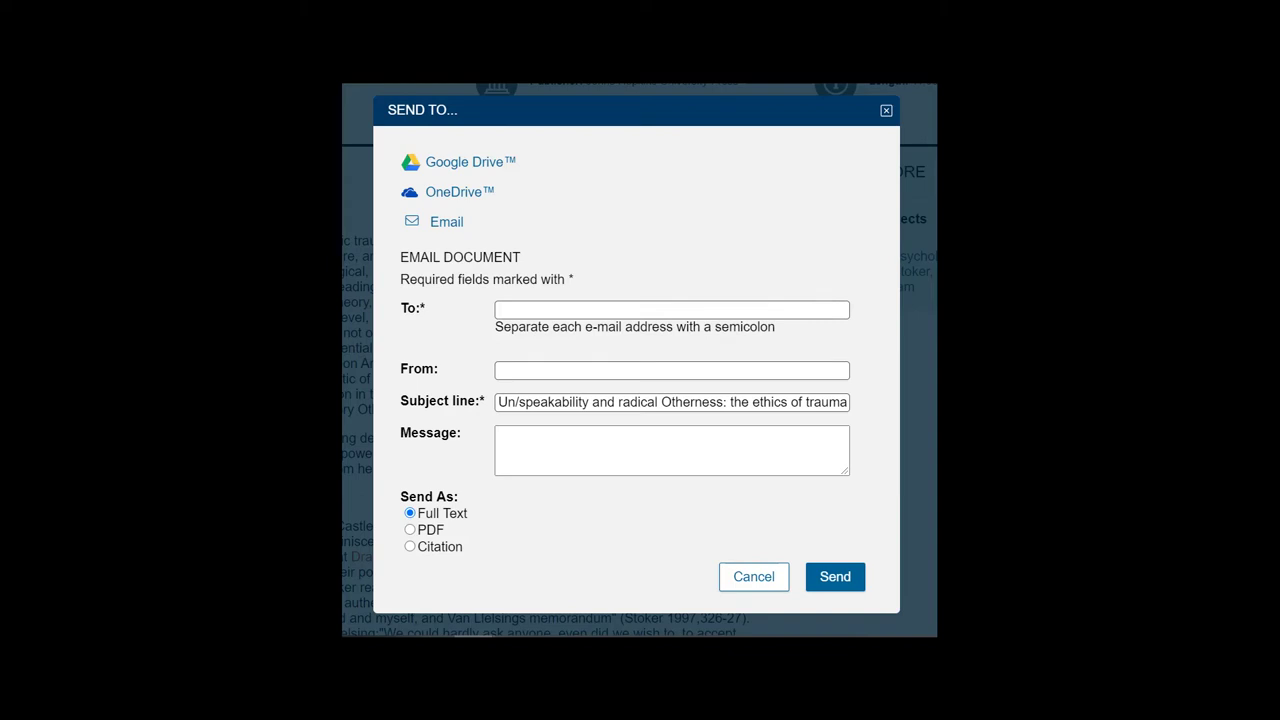
click(752, 576)
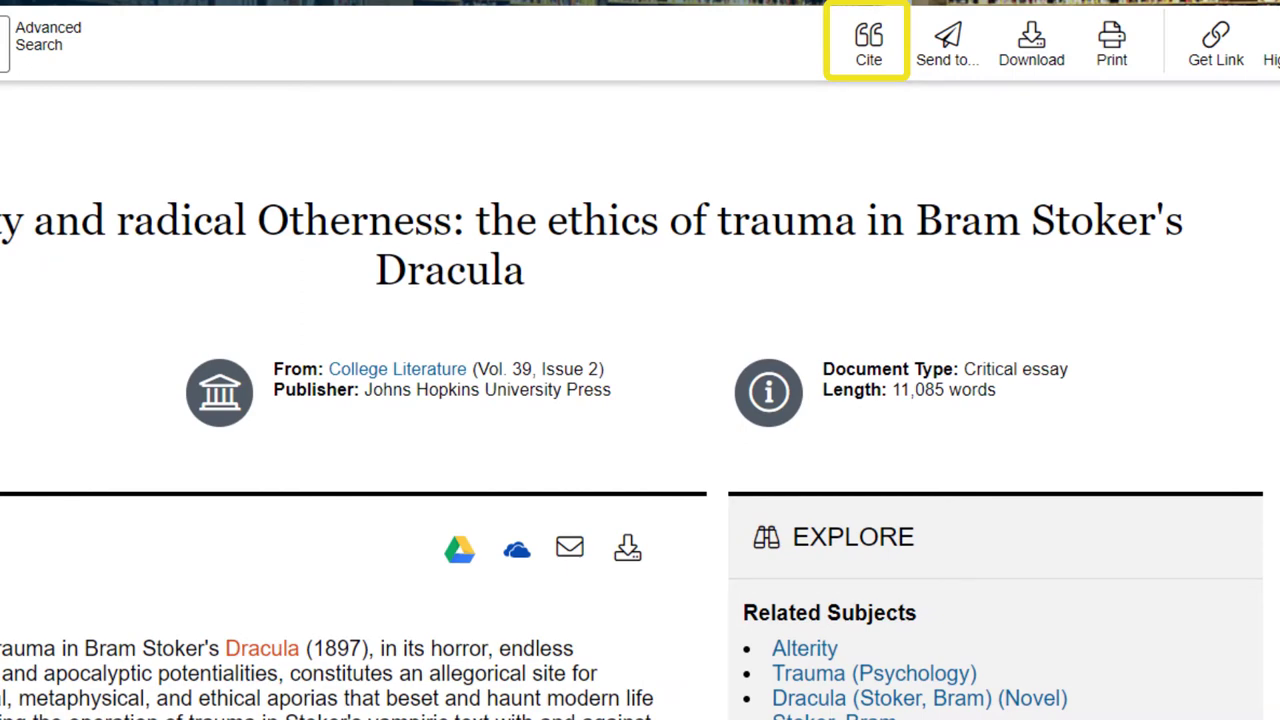
click(870, 42)
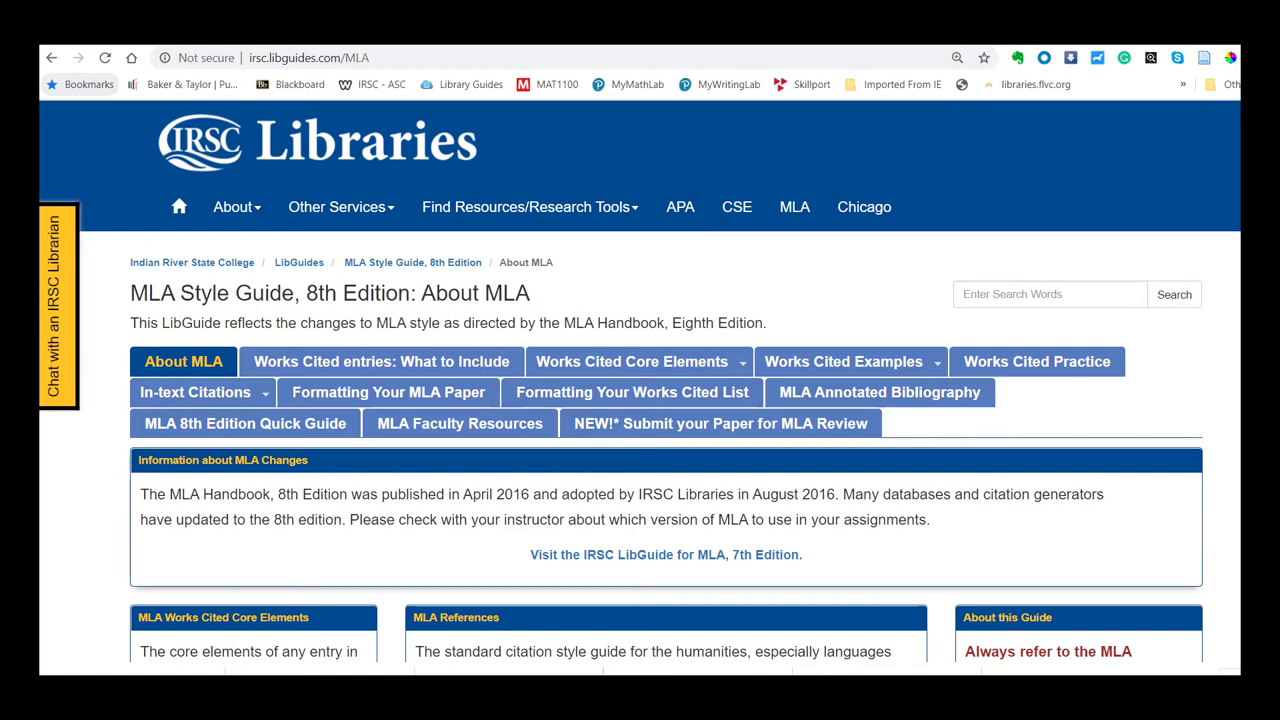
click(840, 360)
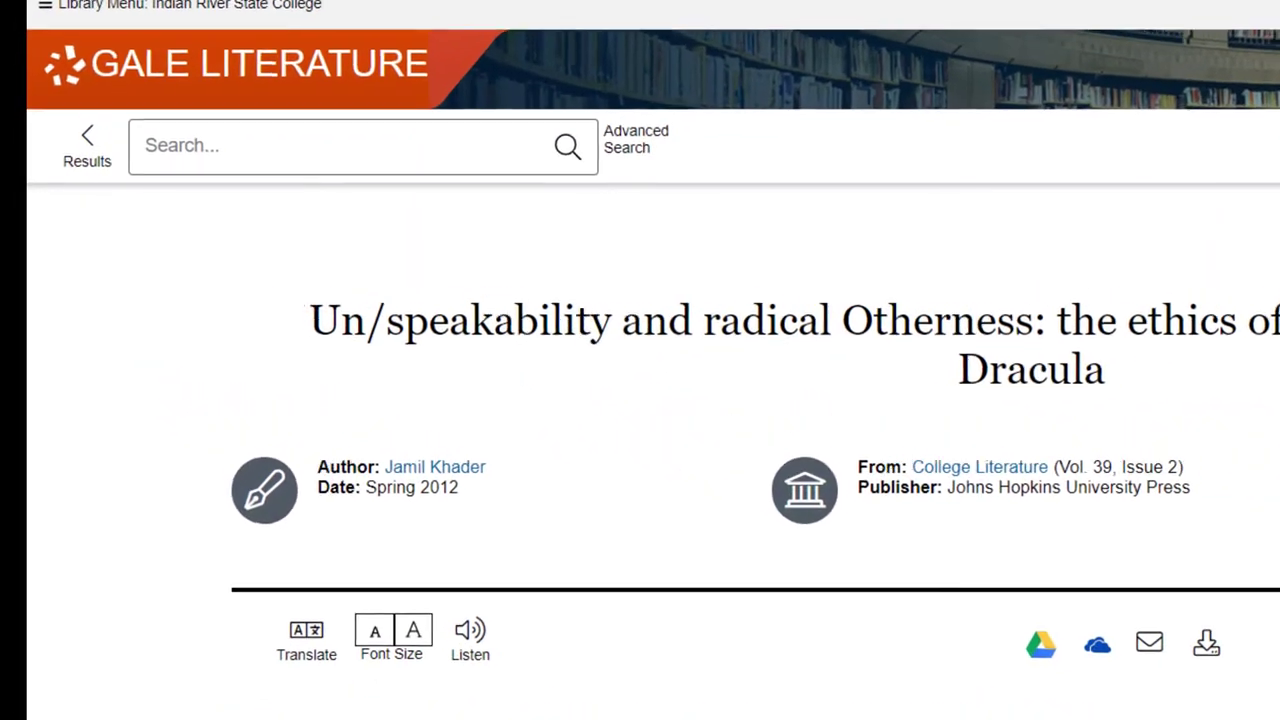
Return to The Lottery results list showing 9 Literature Criticism and 10 Topic & Work Overviews
click(88, 136)
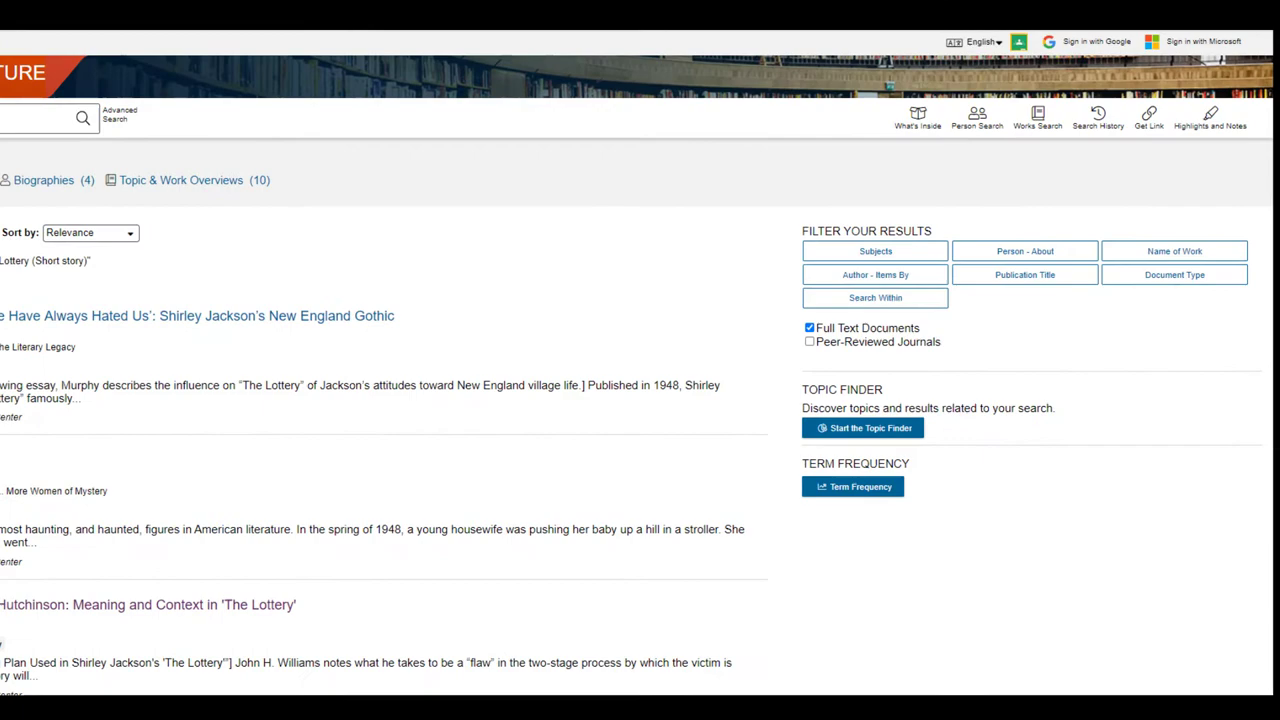
scroll(down, 3)
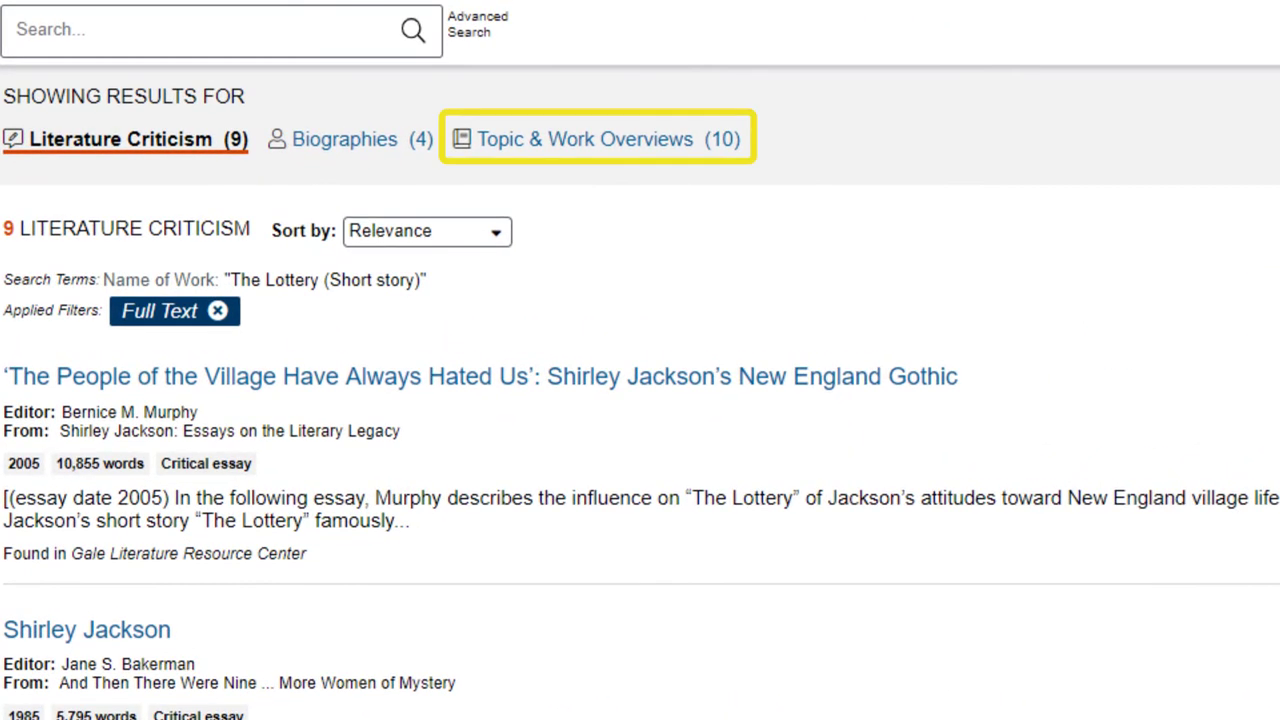
Switch to Topic & Work Overviews and open The Lottery from Short Stories for Students
click(584, 138)
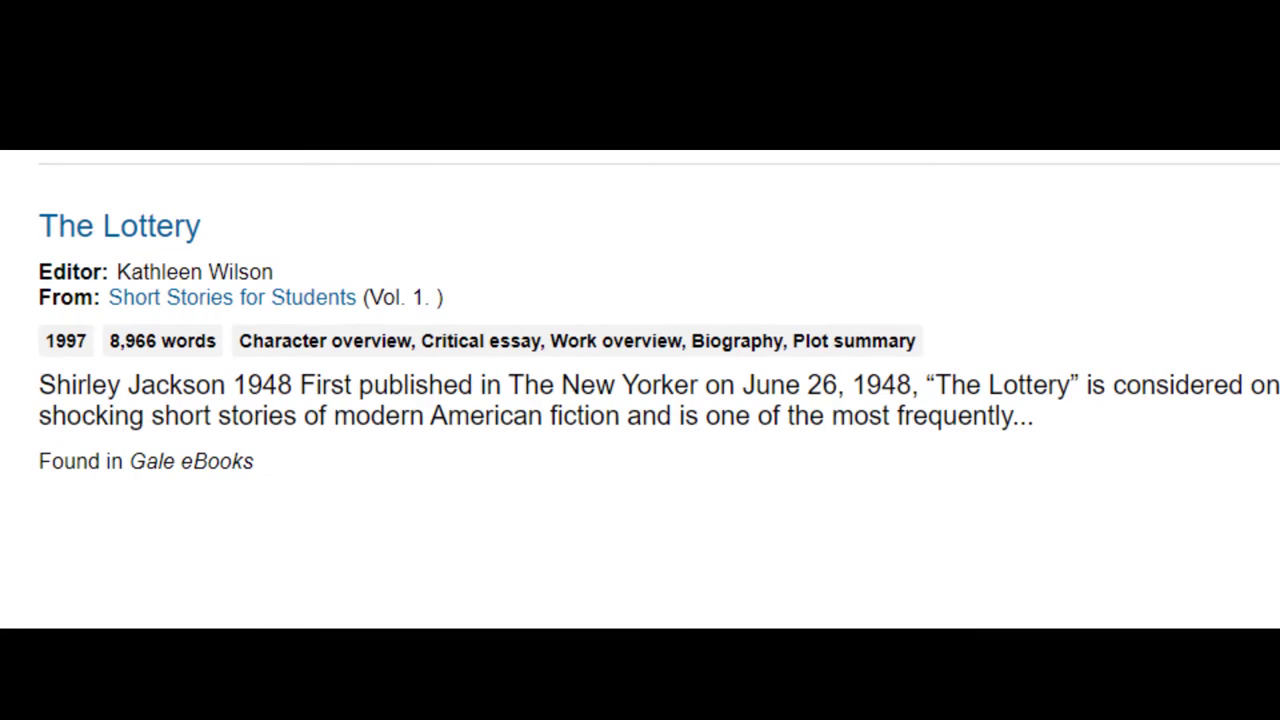
click(118, 224)
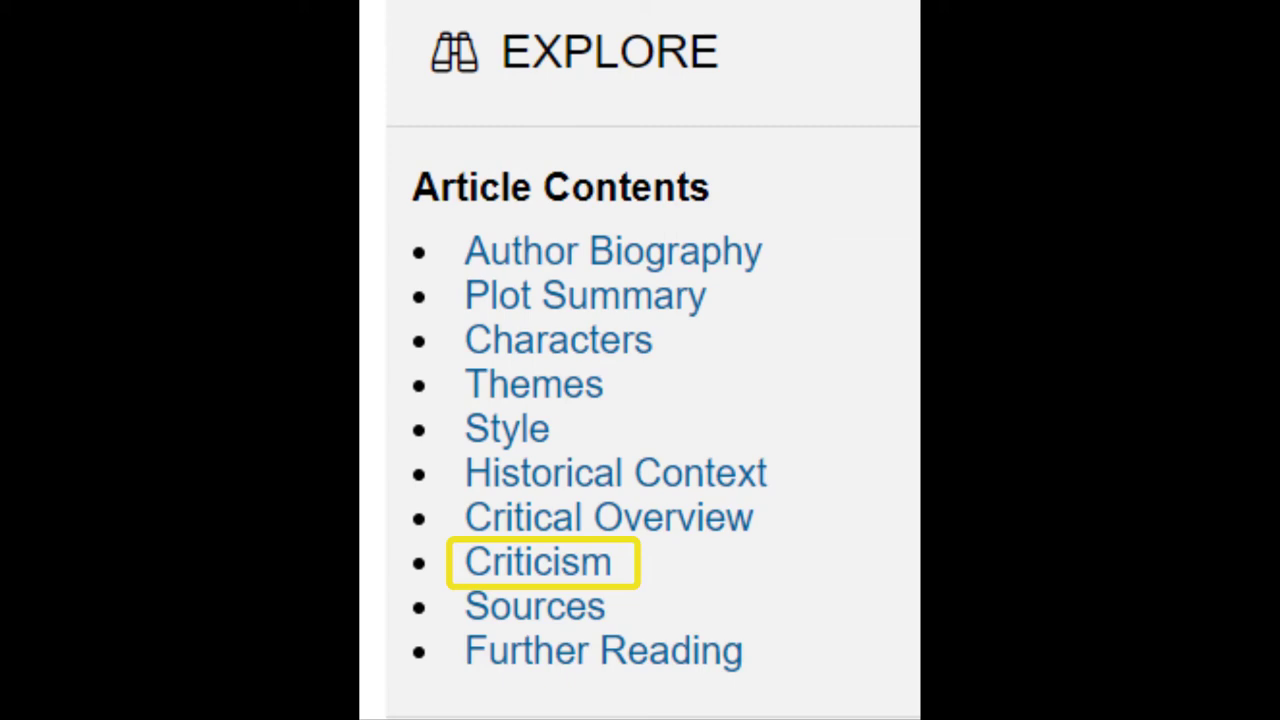
Jump to the Criticism section and read through the Jennifer Hicks and Fritz Oehlschlaeger essays
click(538, 562)
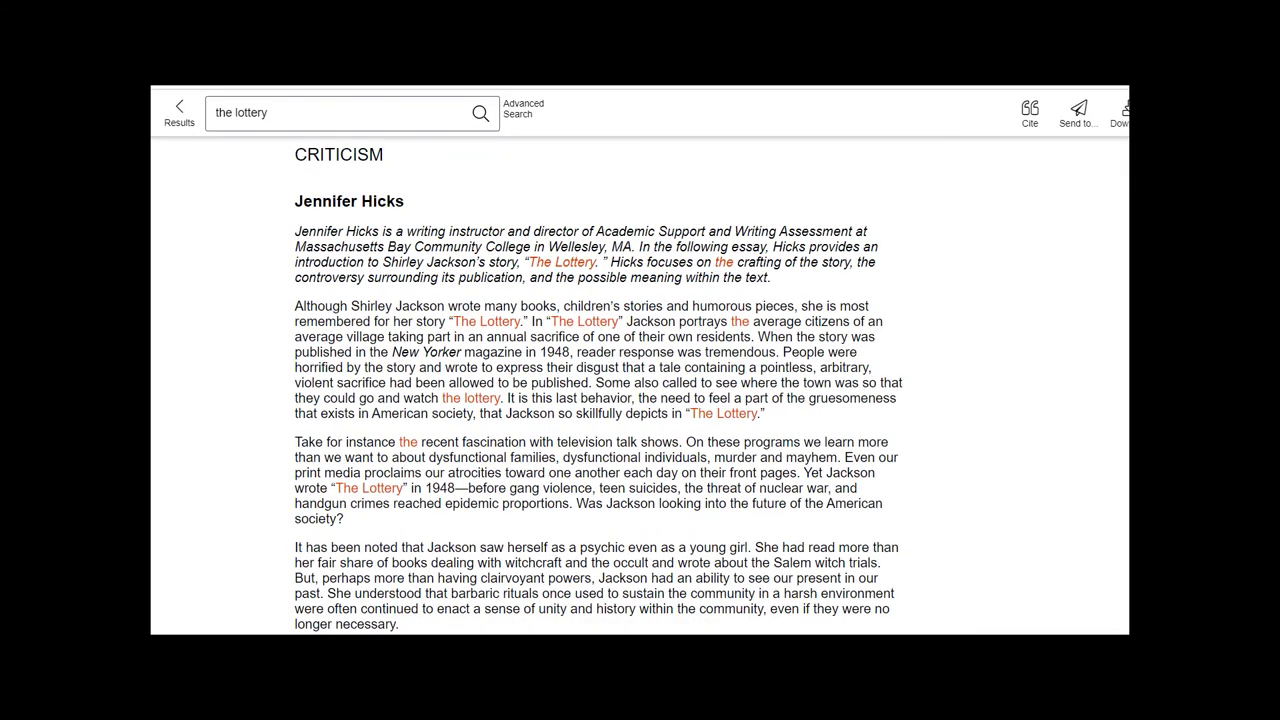
scroll(down, 3)
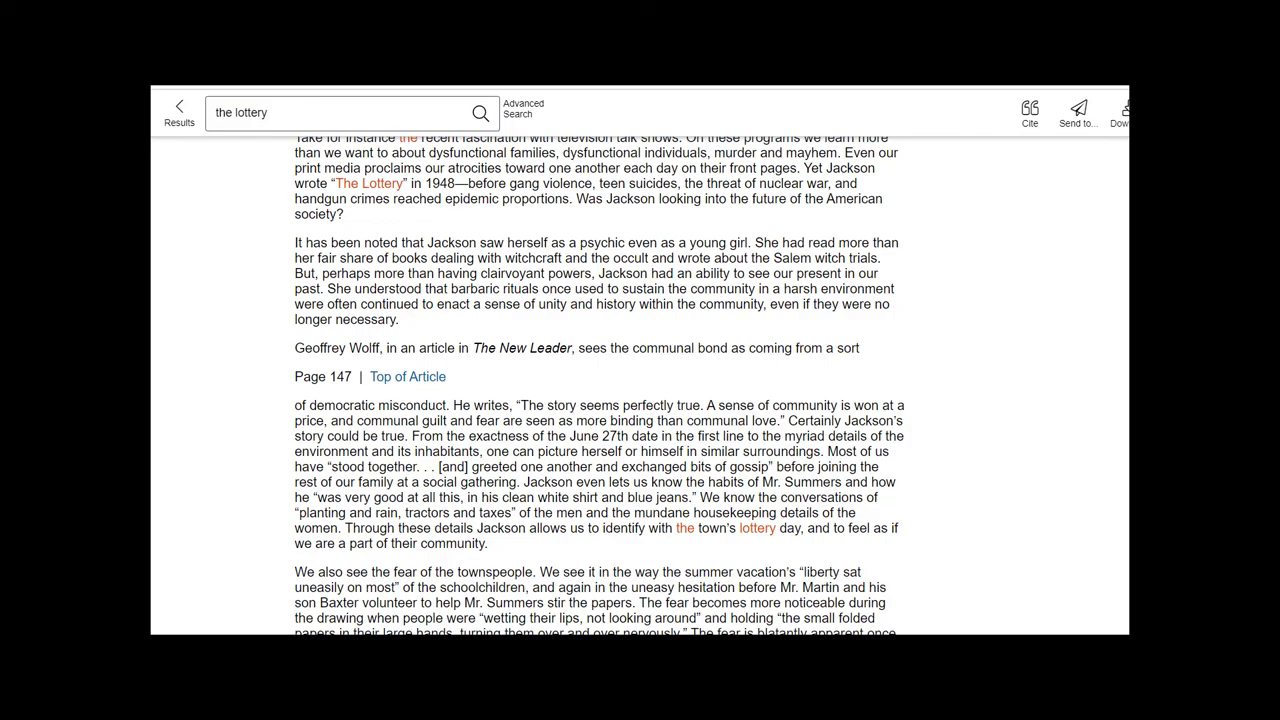
scroll(down, 3)
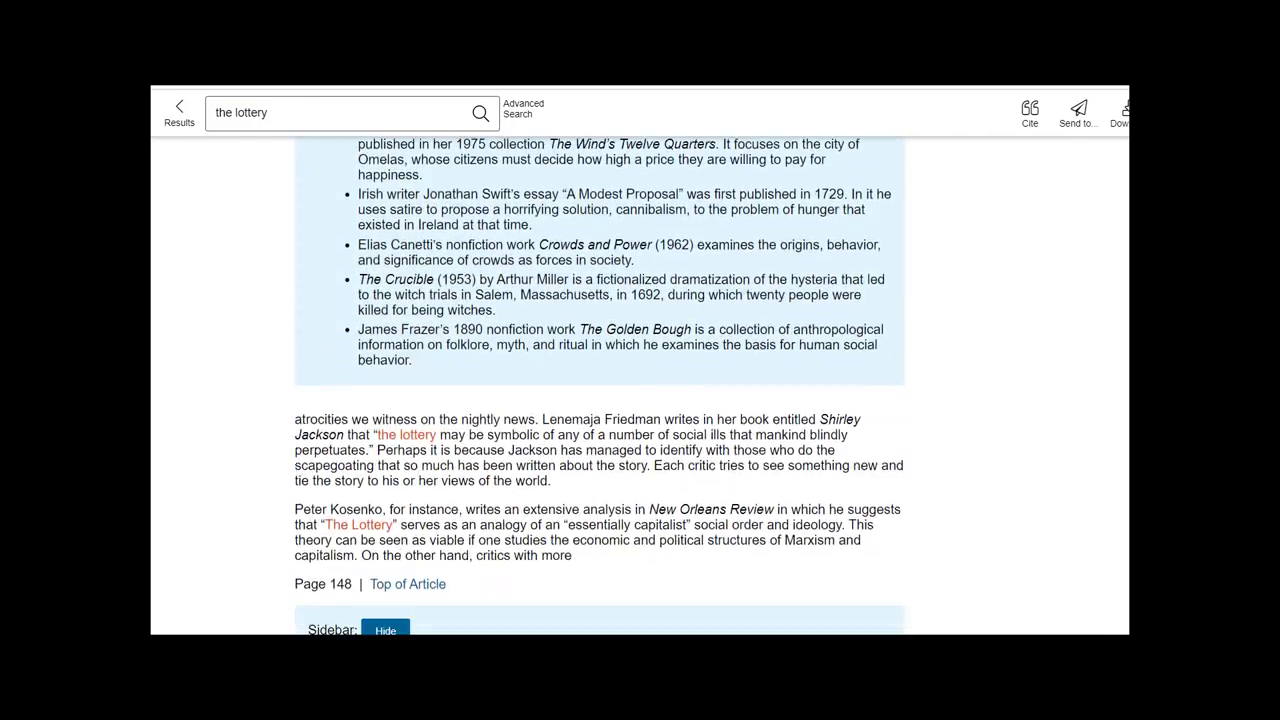
scroll(down, 3)
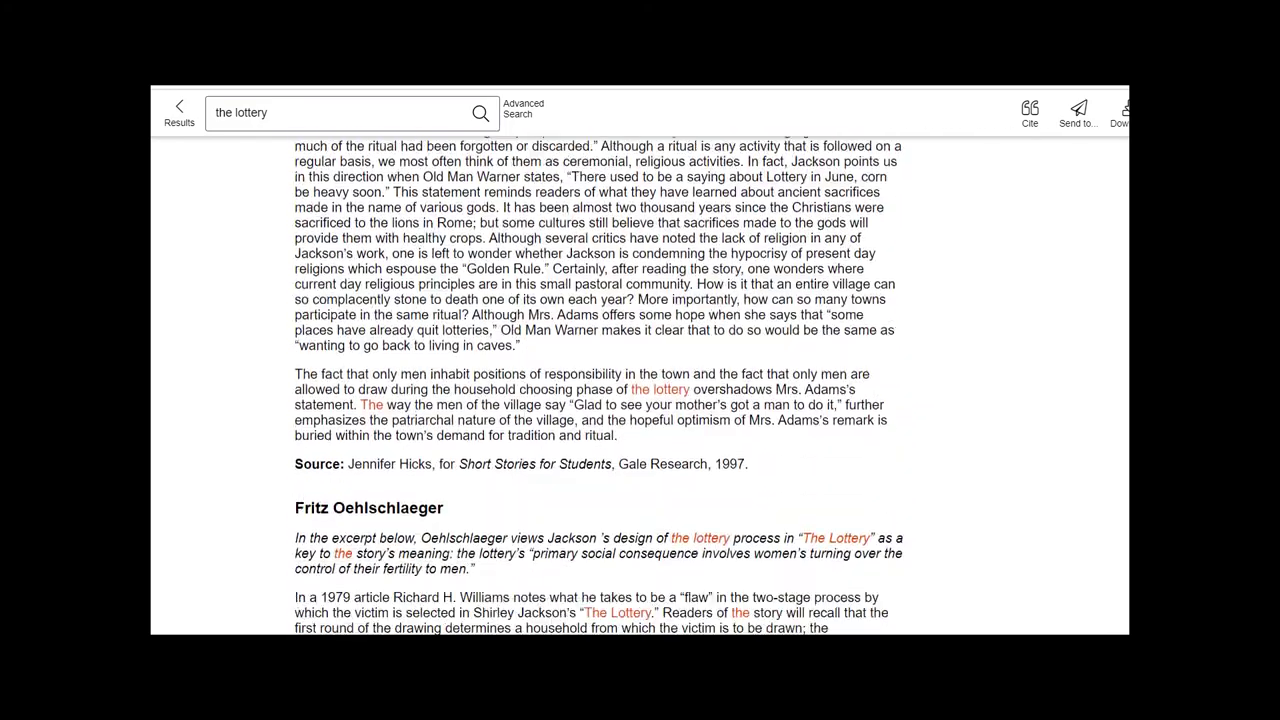
scroll(down, 3)
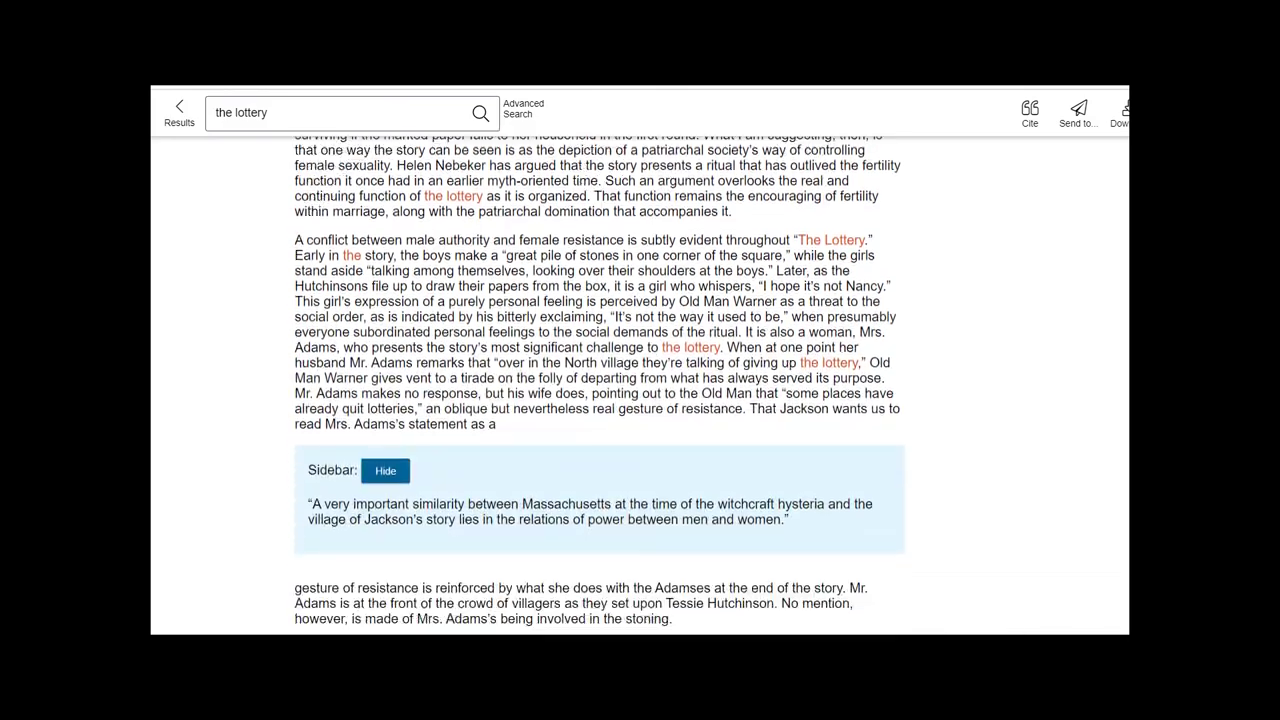